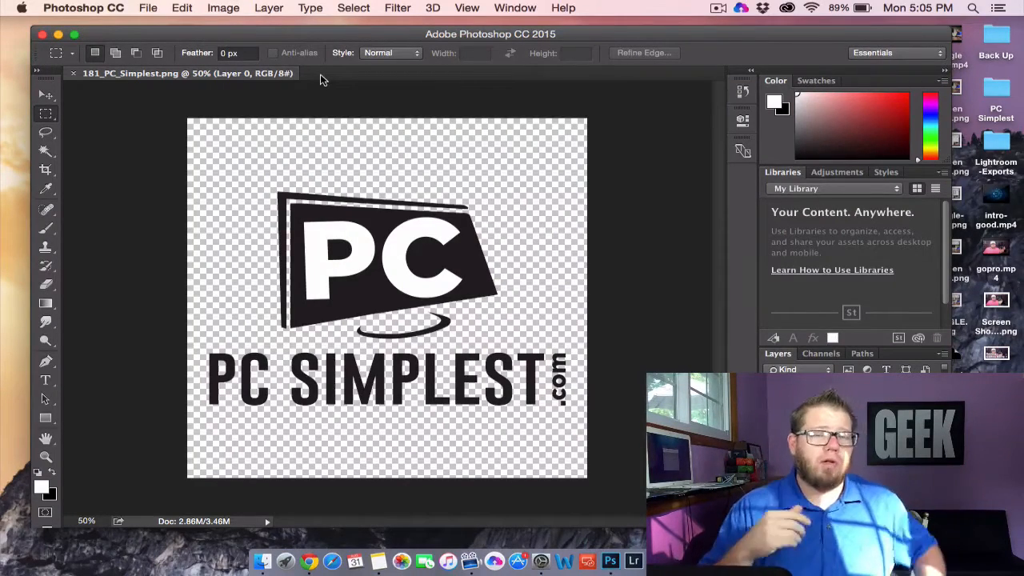
# Step: Enter Mission Control to move from the Photoshop desktop toward the ScreenFlow desktop
pyautogui.press('mission_control')
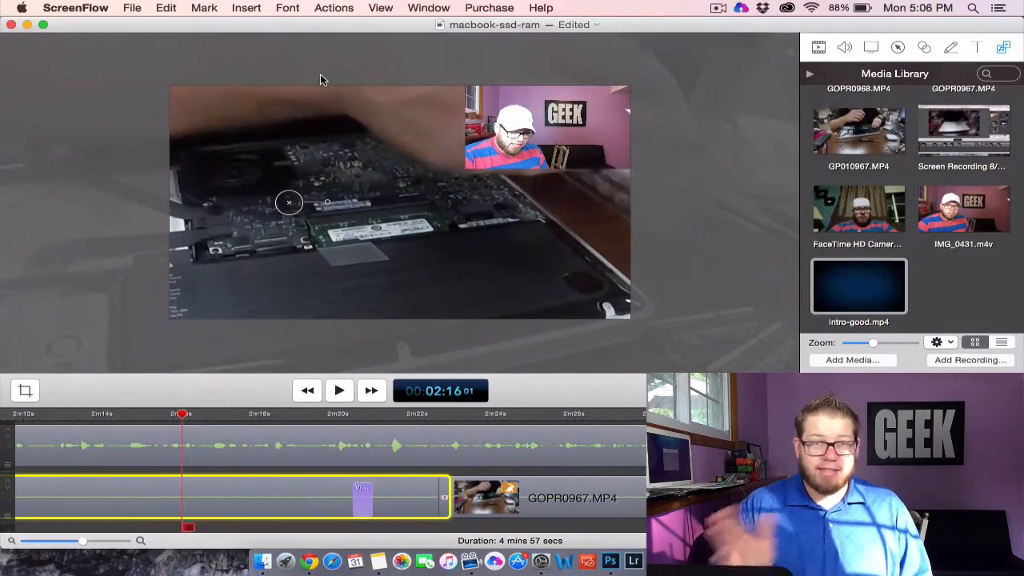
pyautogui.click(627, 560)
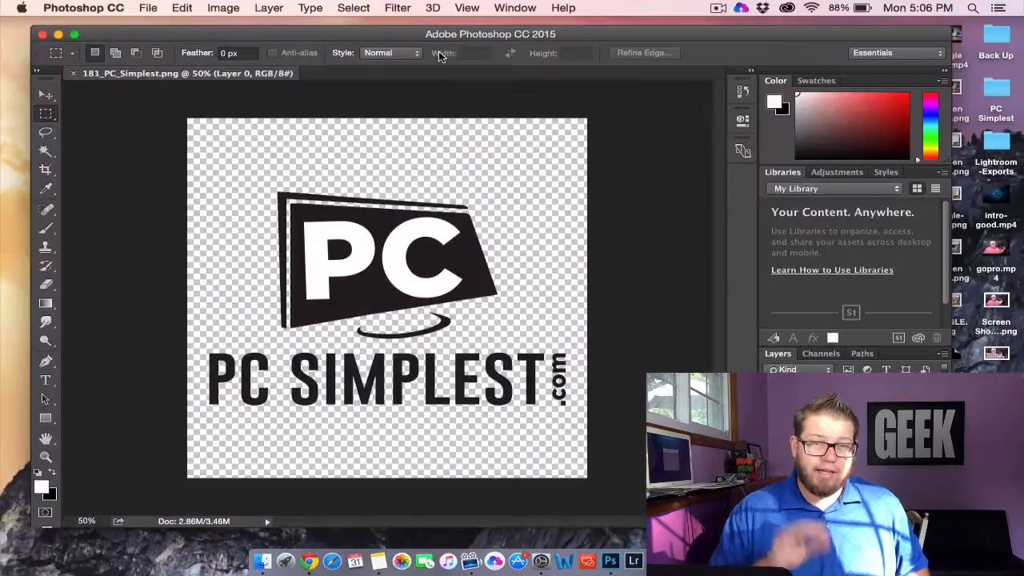
pyautogui.moveTo(474, 52)
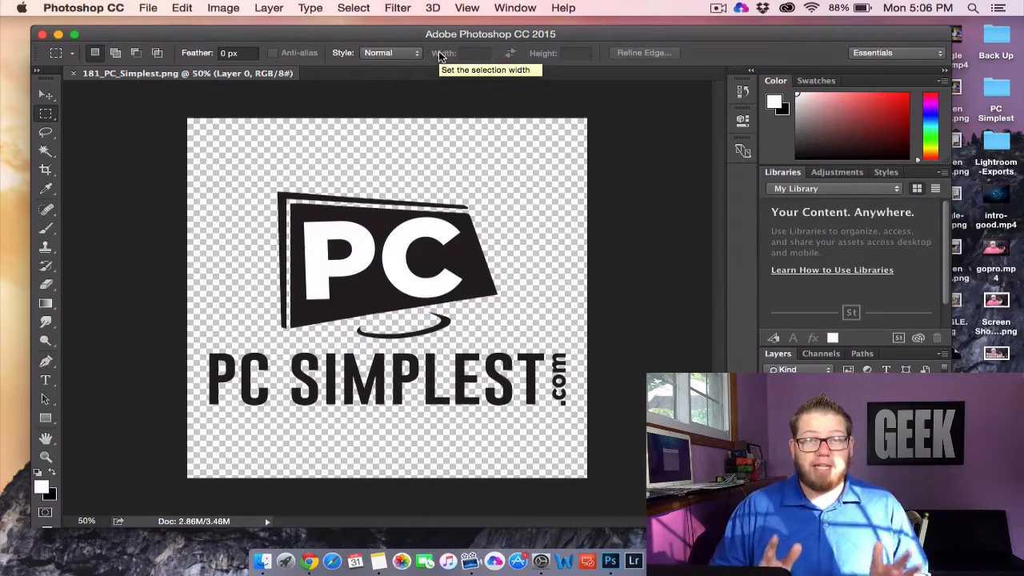
pyautogui.moveTo(298, 6)
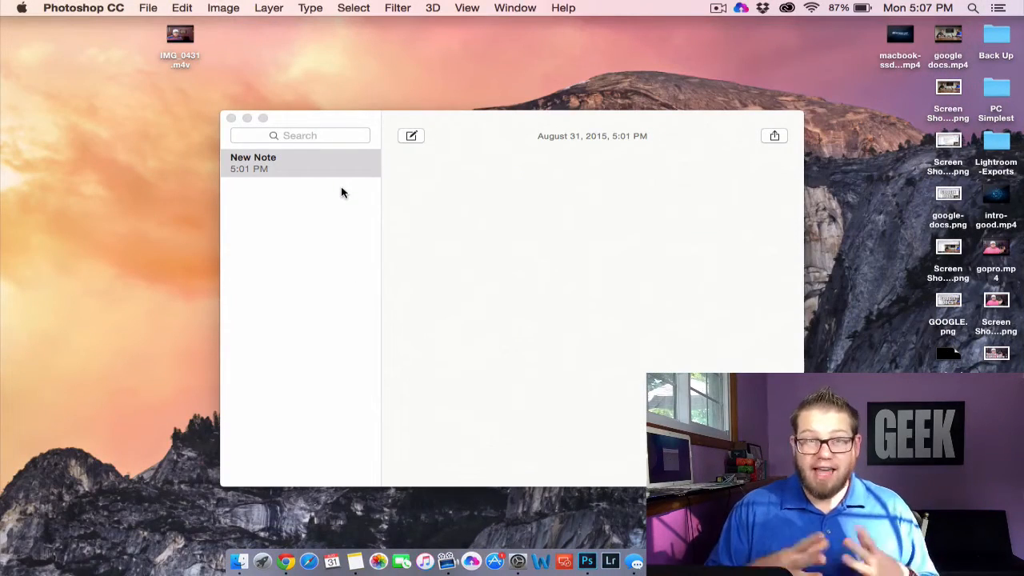
pyautogui.moveTo(533, 516)
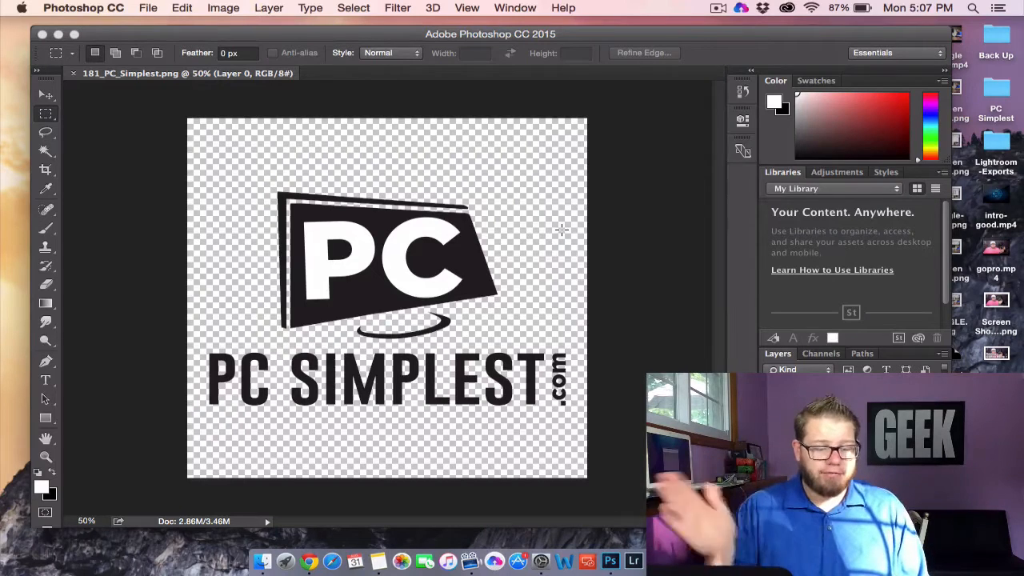
pyautogui.moveTo(614, 164)
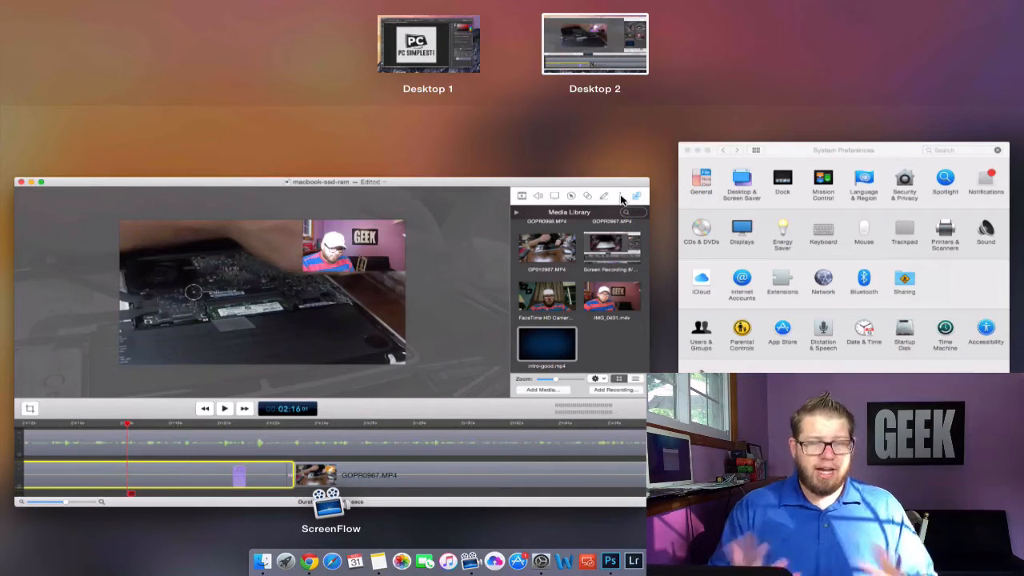
pyautogui.moveTo(669, 190)
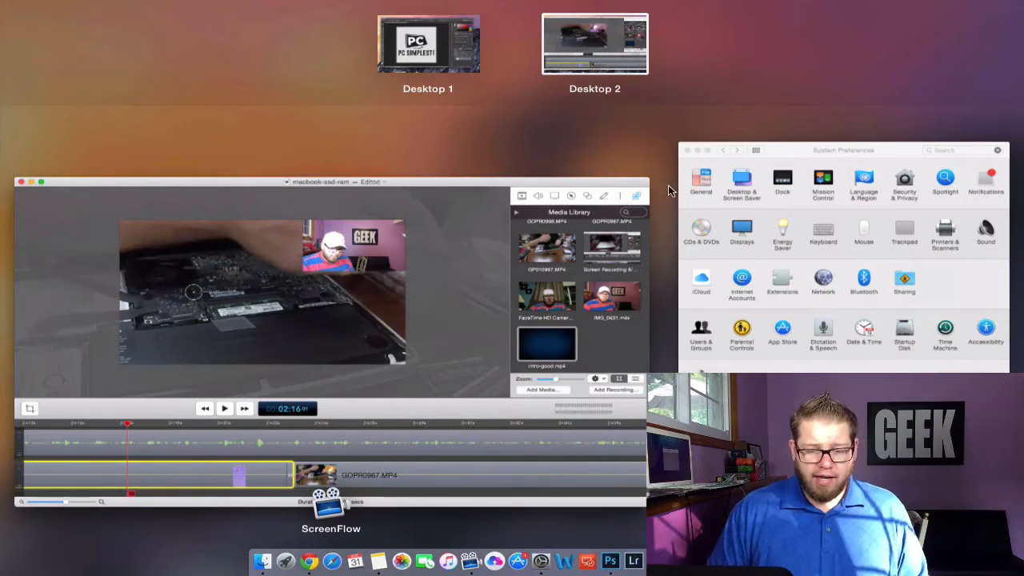
pyautogui.moveTo(794, 252)
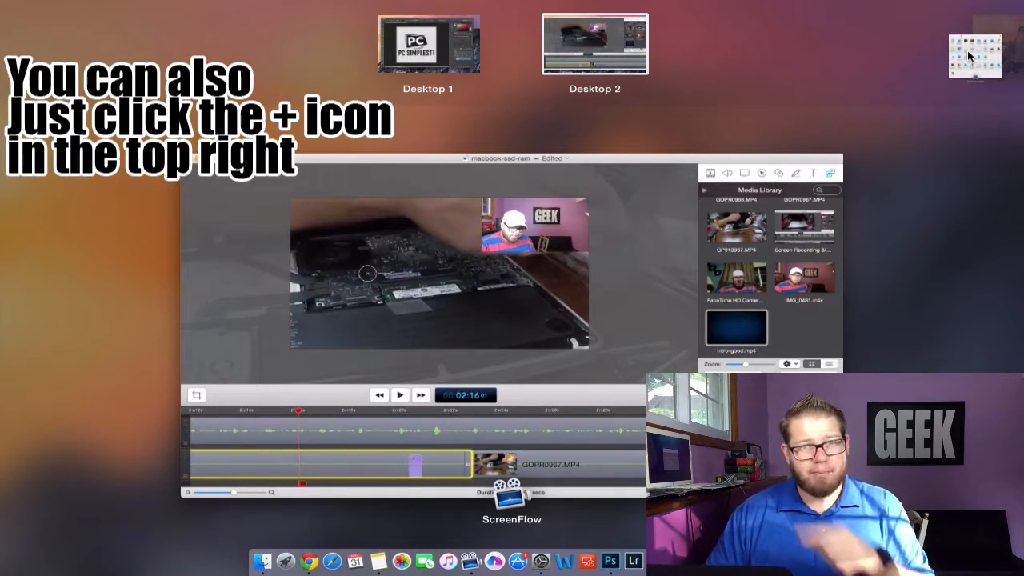
# Step: Add Desktop 3 for System Preferences, then return to Desktop 1 with Photoshop
pyautogui.click(974, 55)
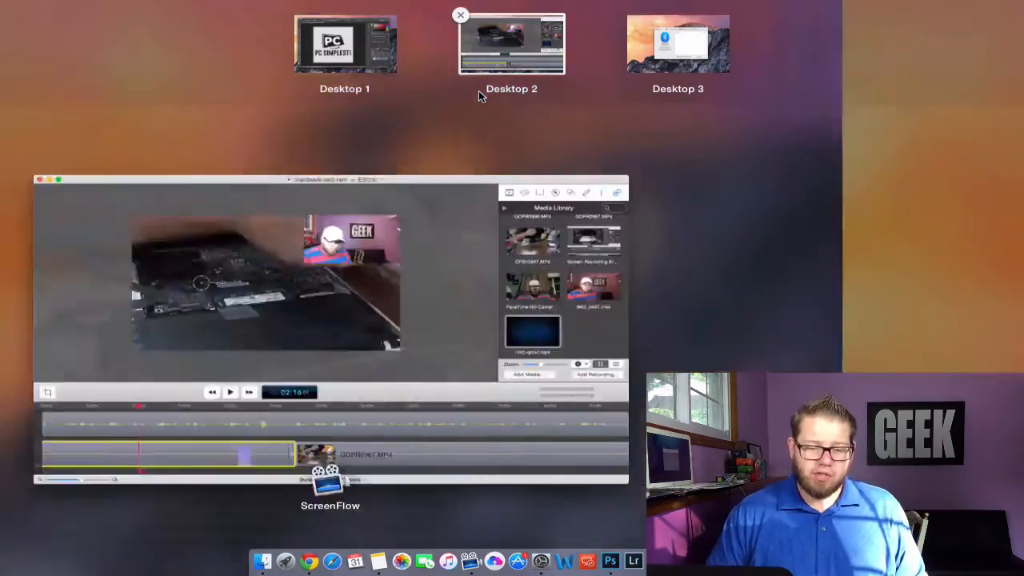
pyautogui.click(349, 45)
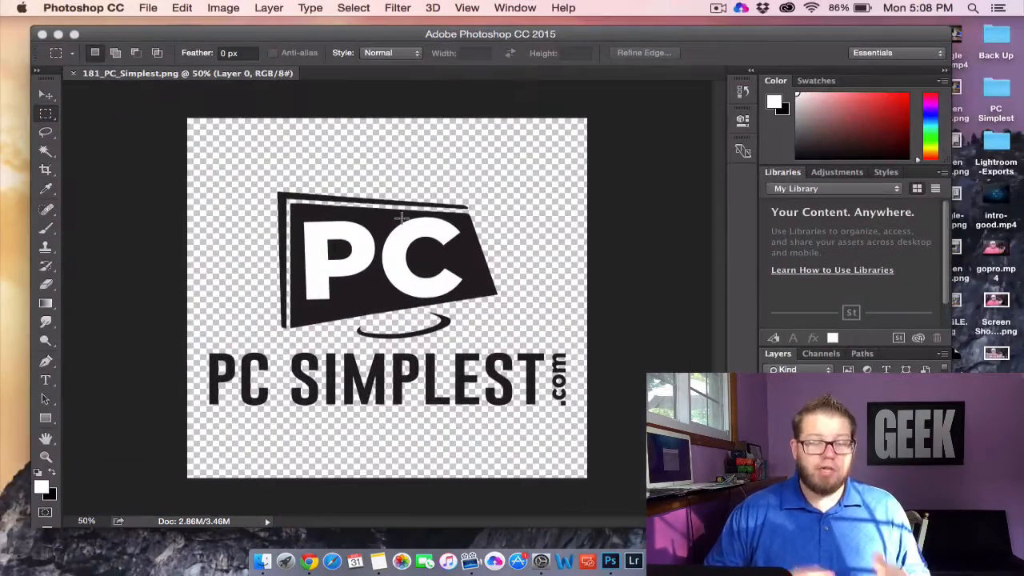